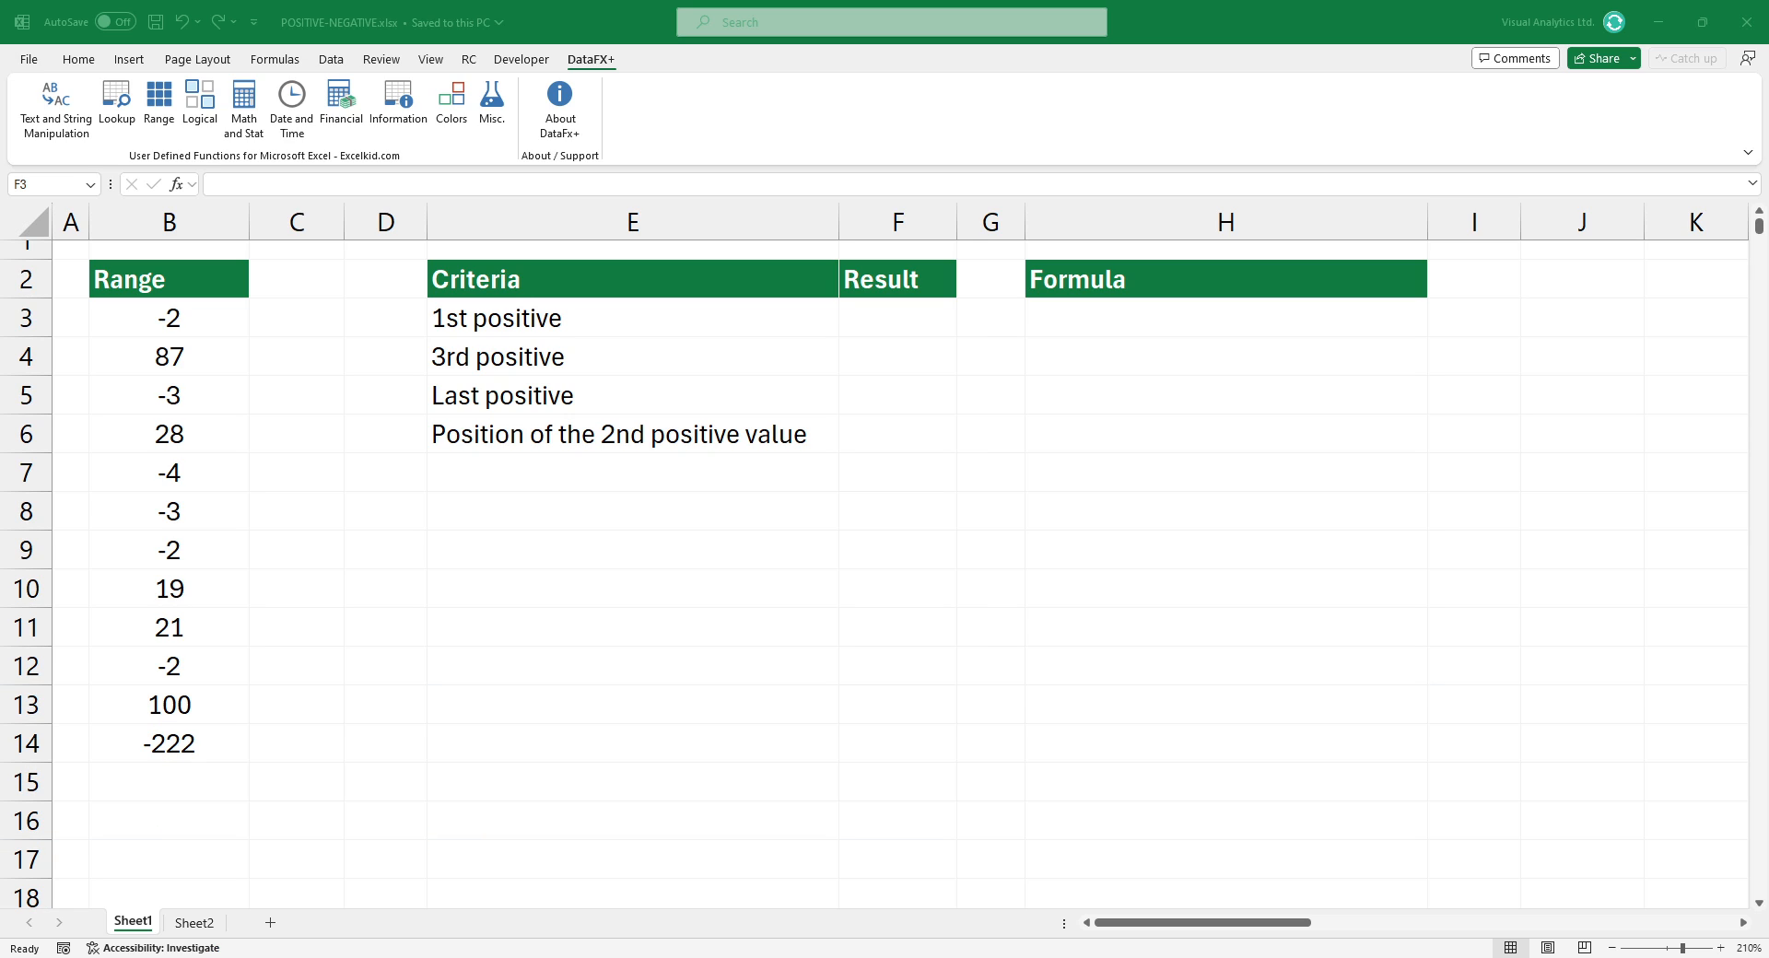
Step: Enter =POSITIVE(B3:B14,1) in F3 to return the first positive value, 87
left_click(897, 317)
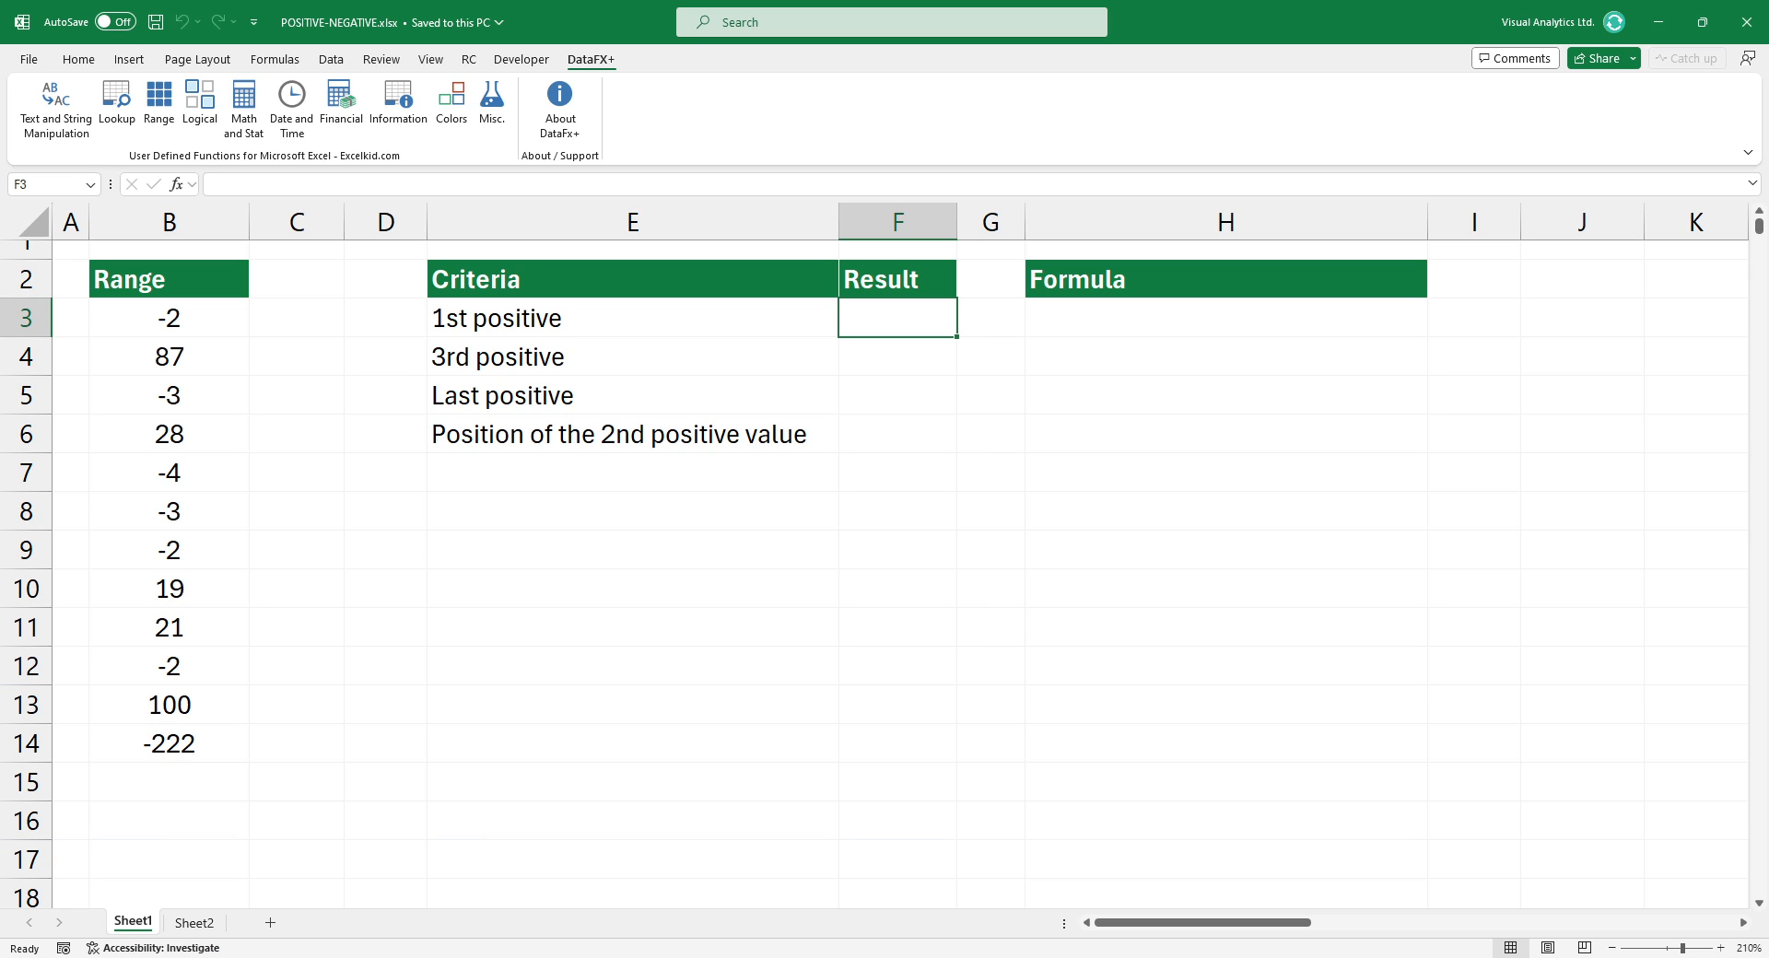
type("=POSITIVE(")
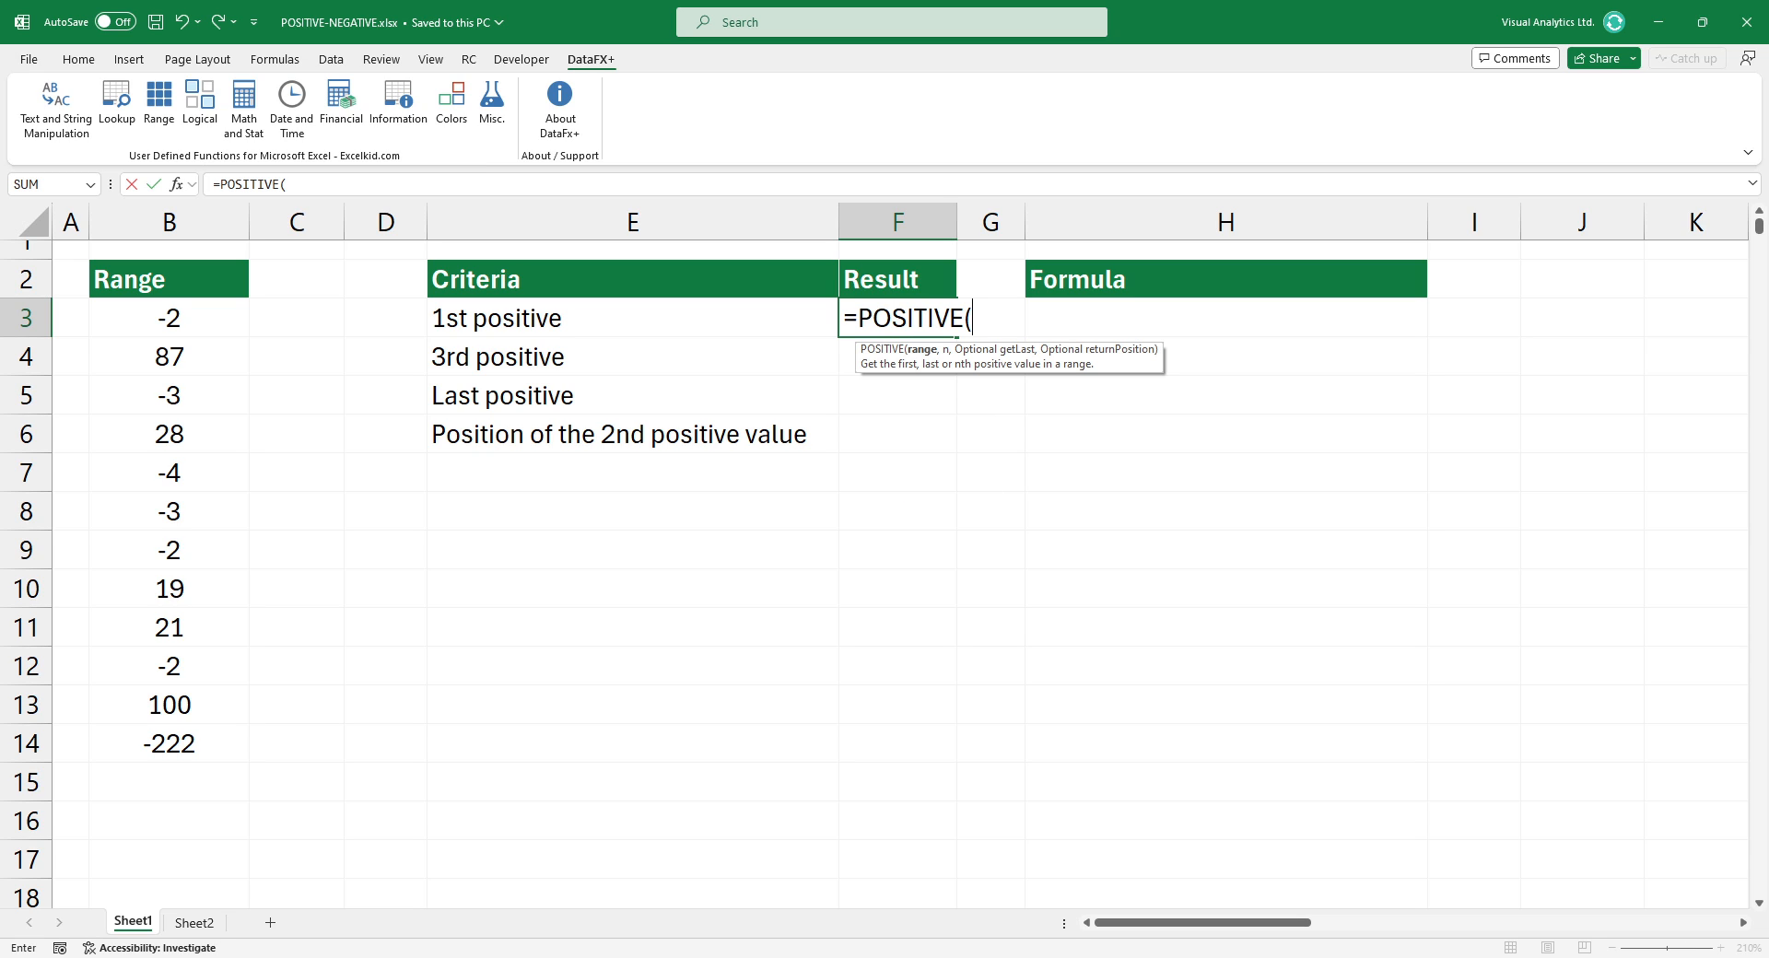
left_click_drag(168, 317, 167, 742)
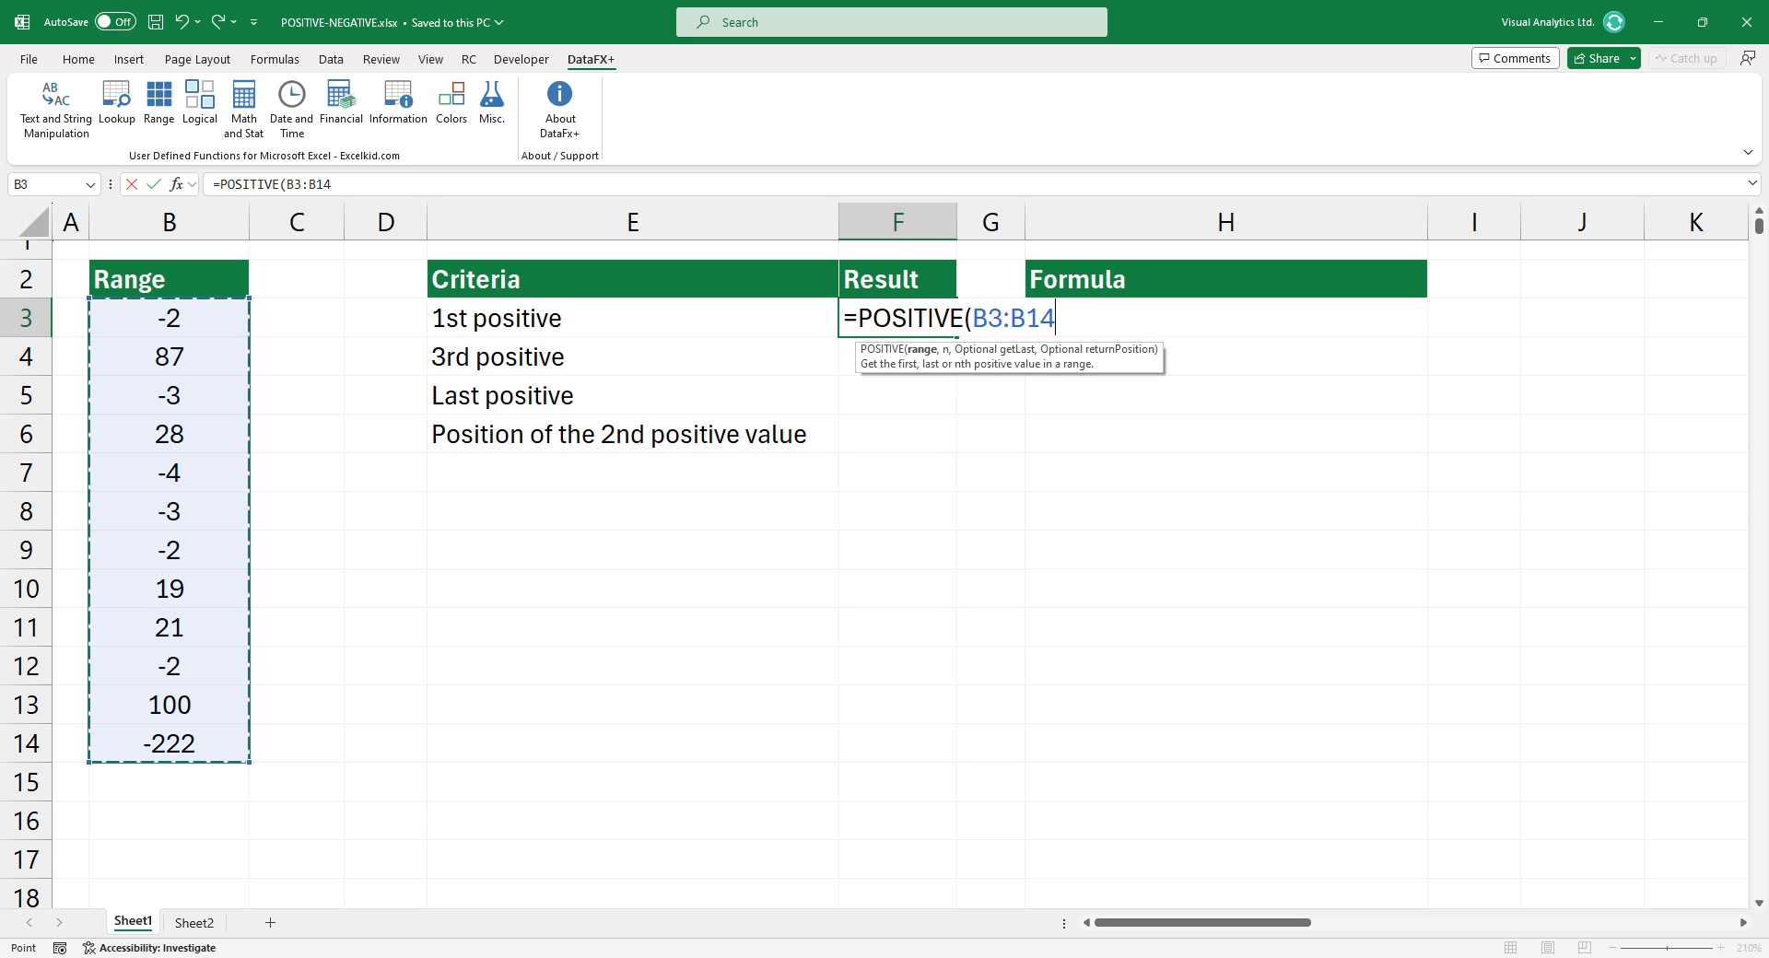
type(",1")
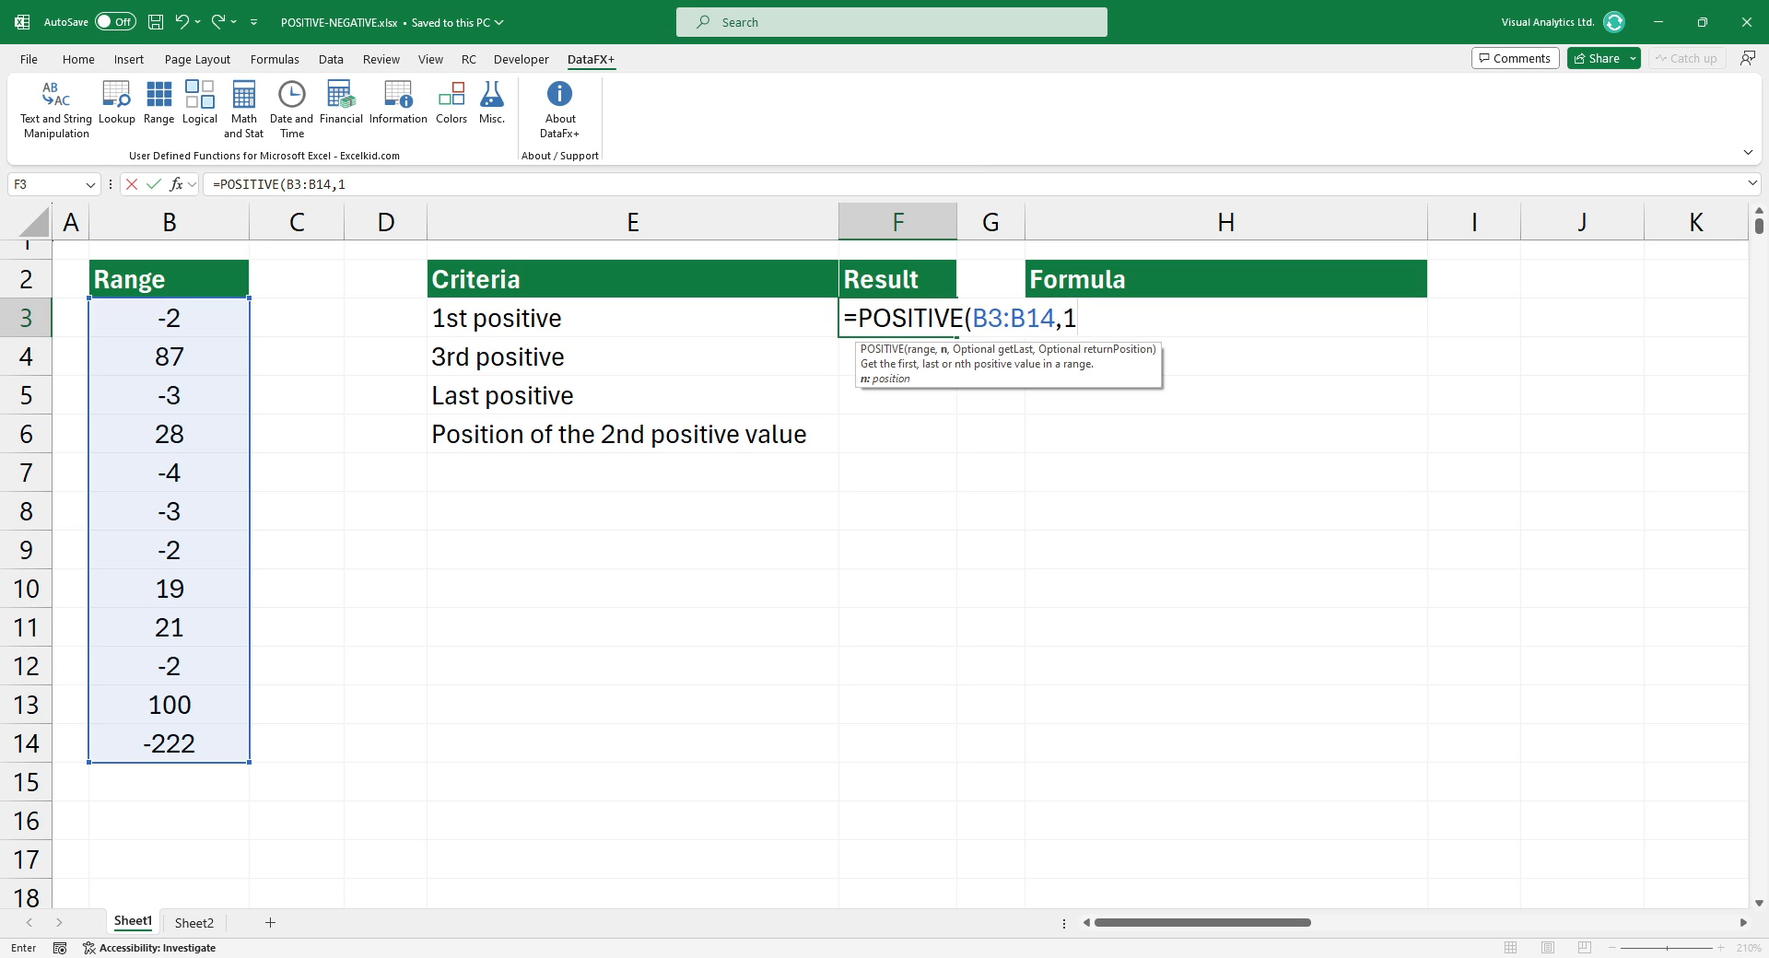
type(")")
left_click(899, 356)
type("=POSITIVE(B3:B14,3)")
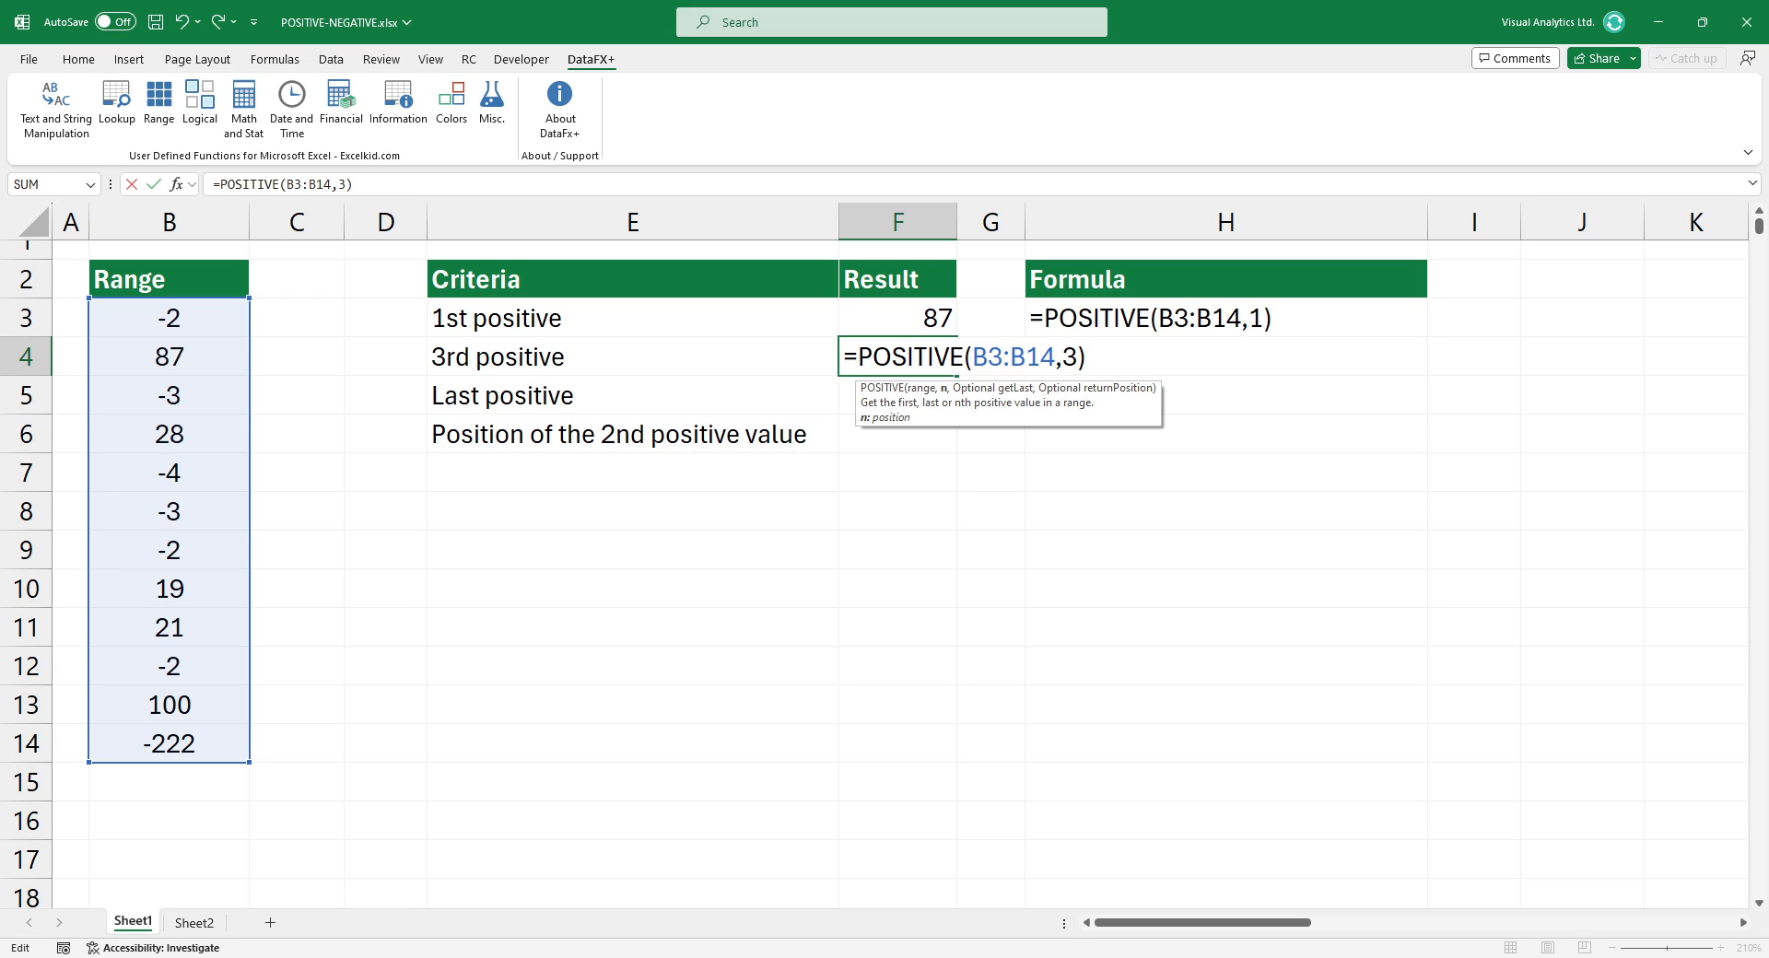
Step: Commit =POSITIVE(B3:B14,3) in F4, returning the third positive value, 19
key("enter")
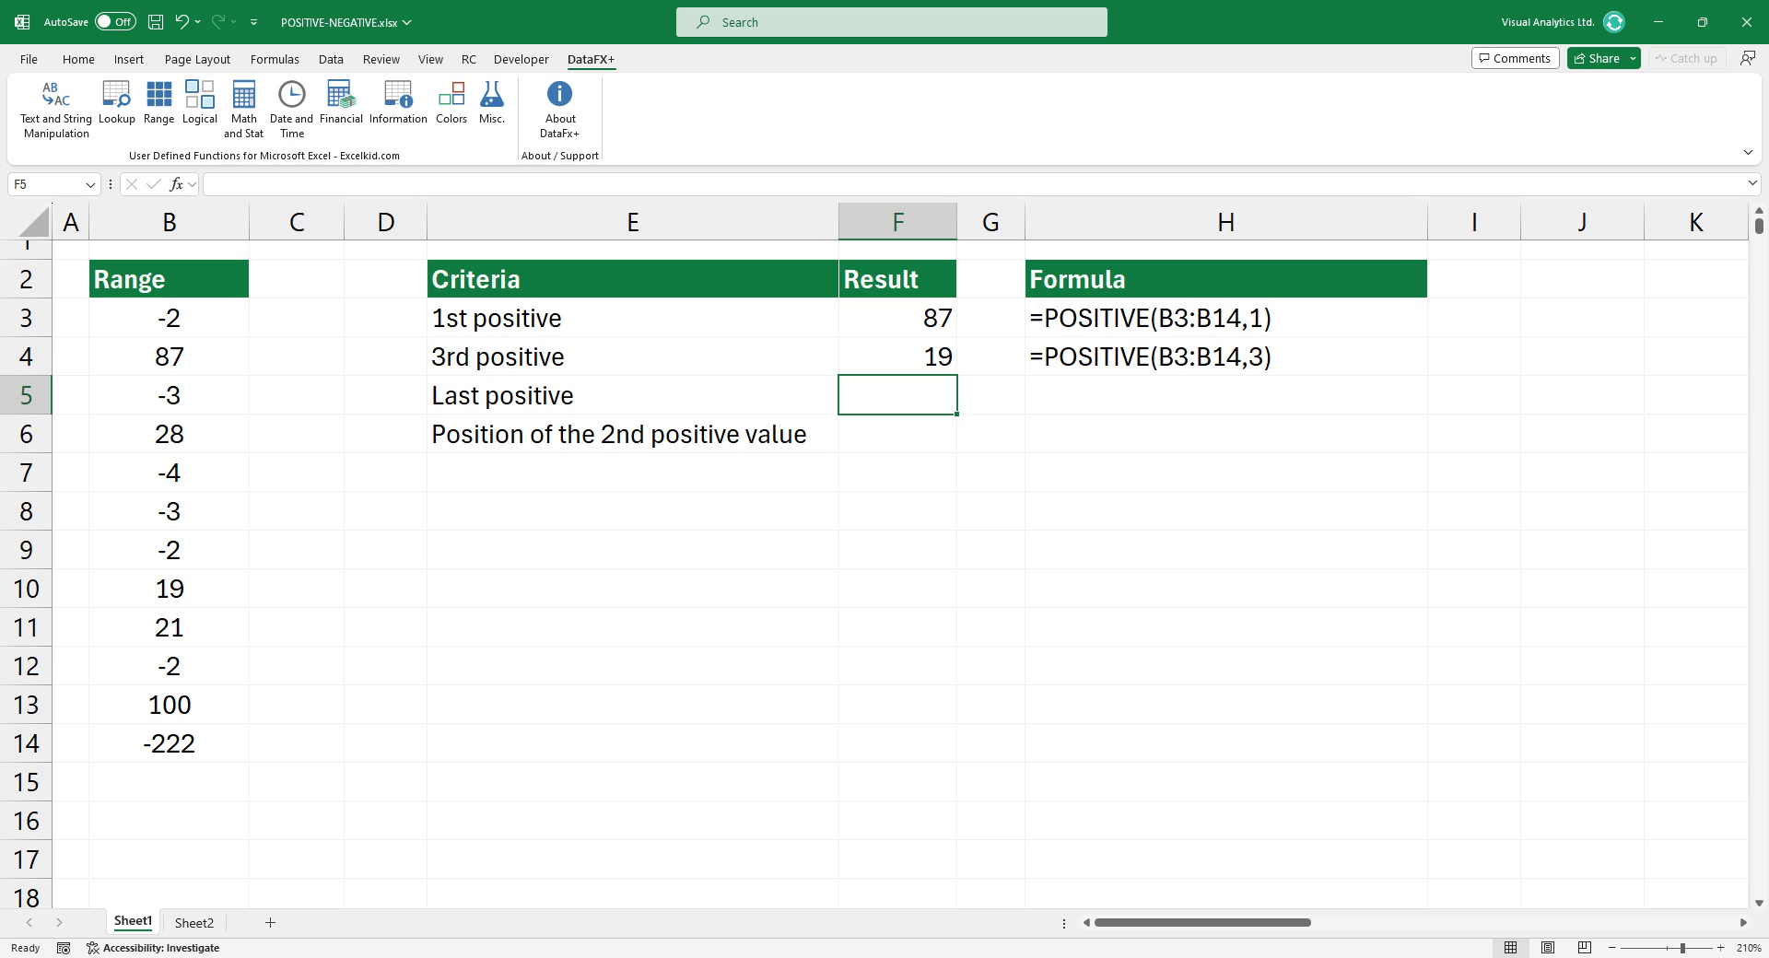
Step: Enter =POSITIVE(B3:B14,,TRUE) in F5 to return the last positive value, 100
type("=POSITIVE(B3:B14,,")
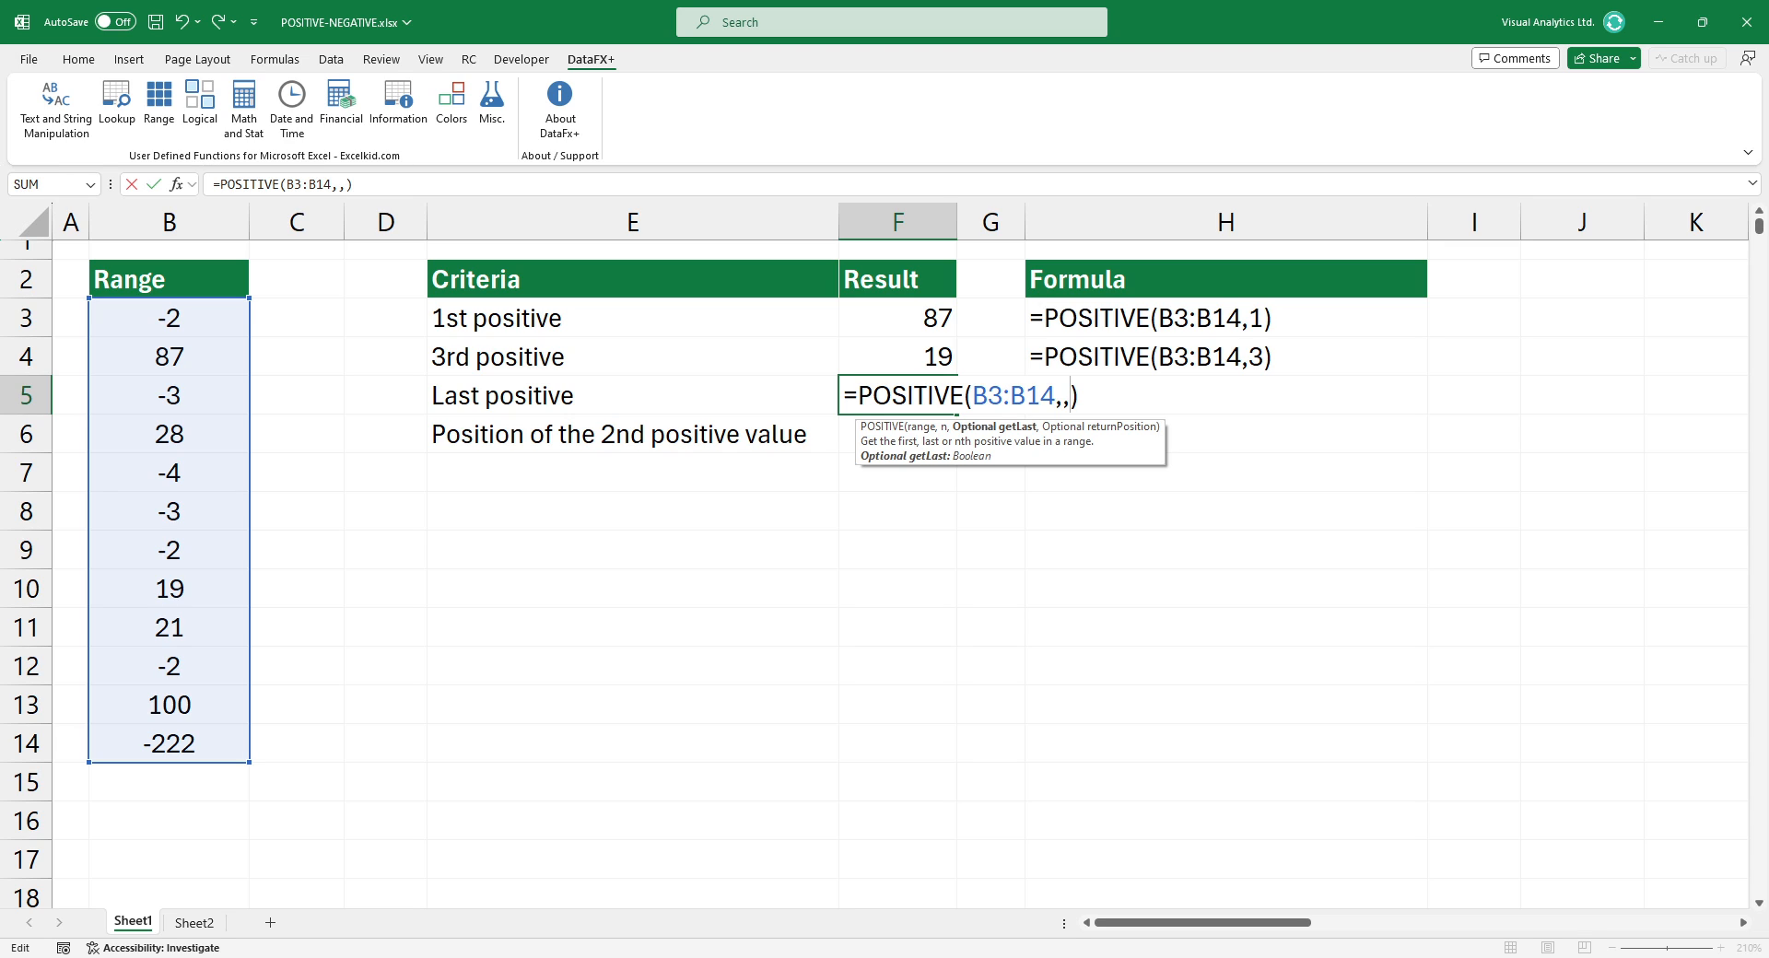
type("TRUE")
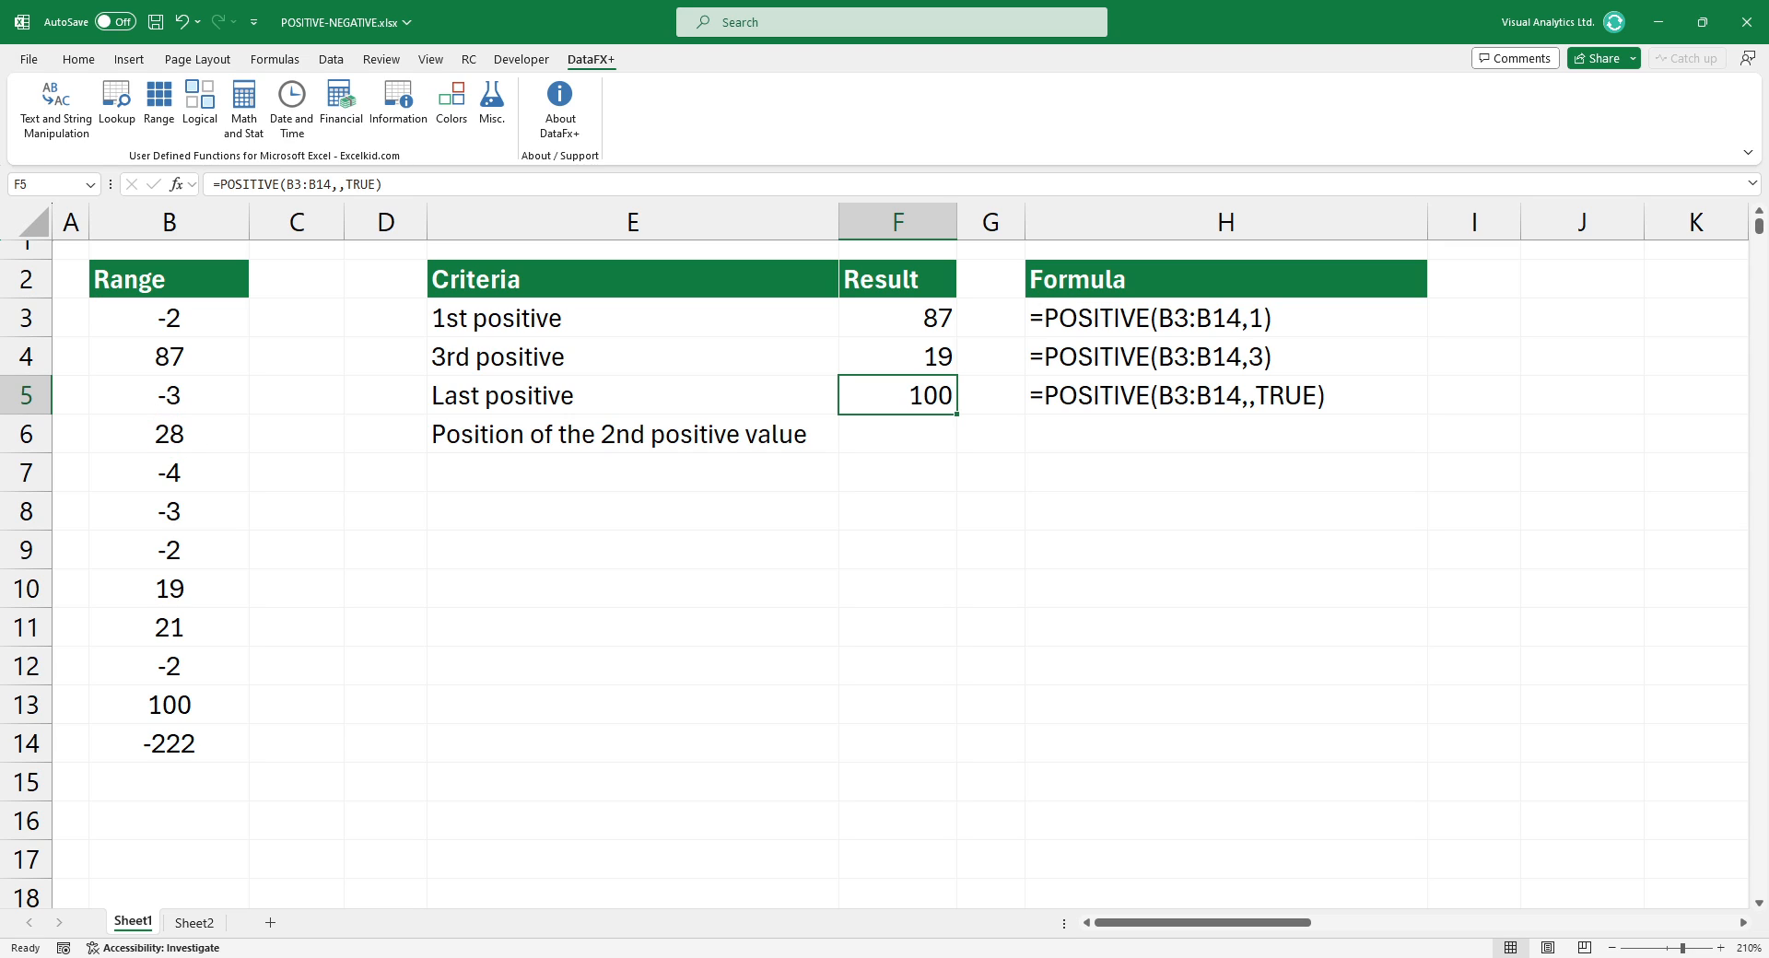
Step: Enter =POSITIVE(B3:B14,2,TRUE,TRUE) in F6 returning position 4, then view Sheet2's NEGATIVE formulas
type("=POSITIVE(B3:B14,2,")
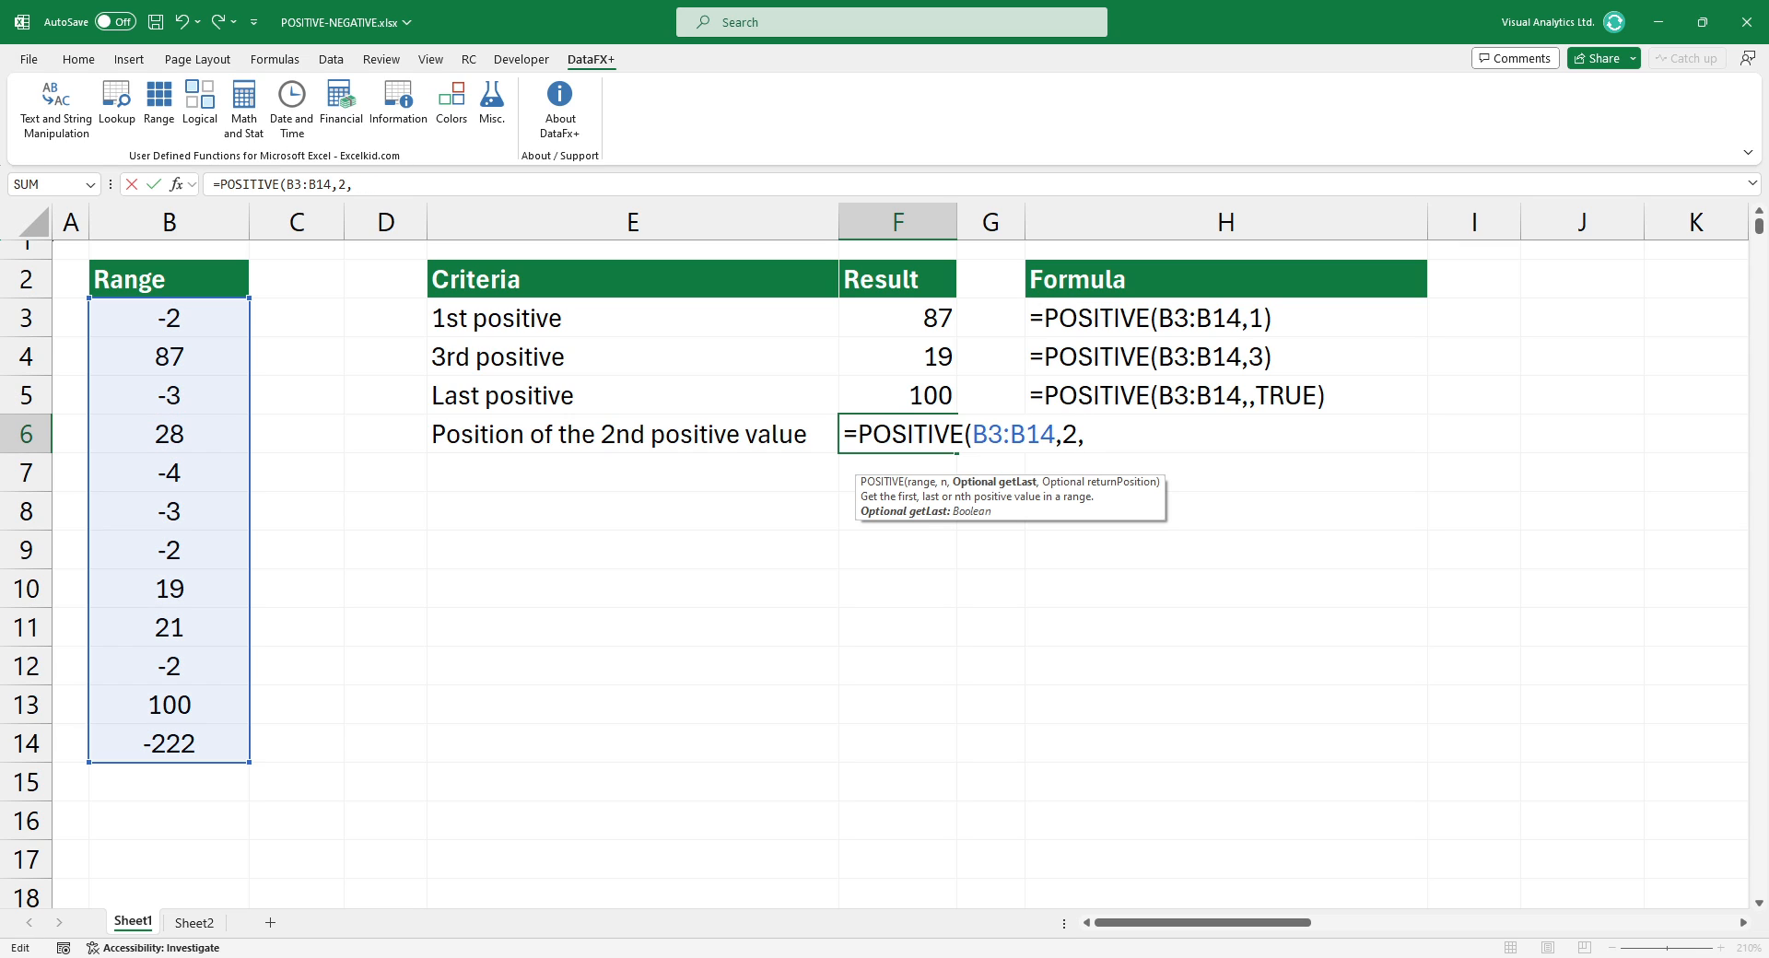
type("TR")
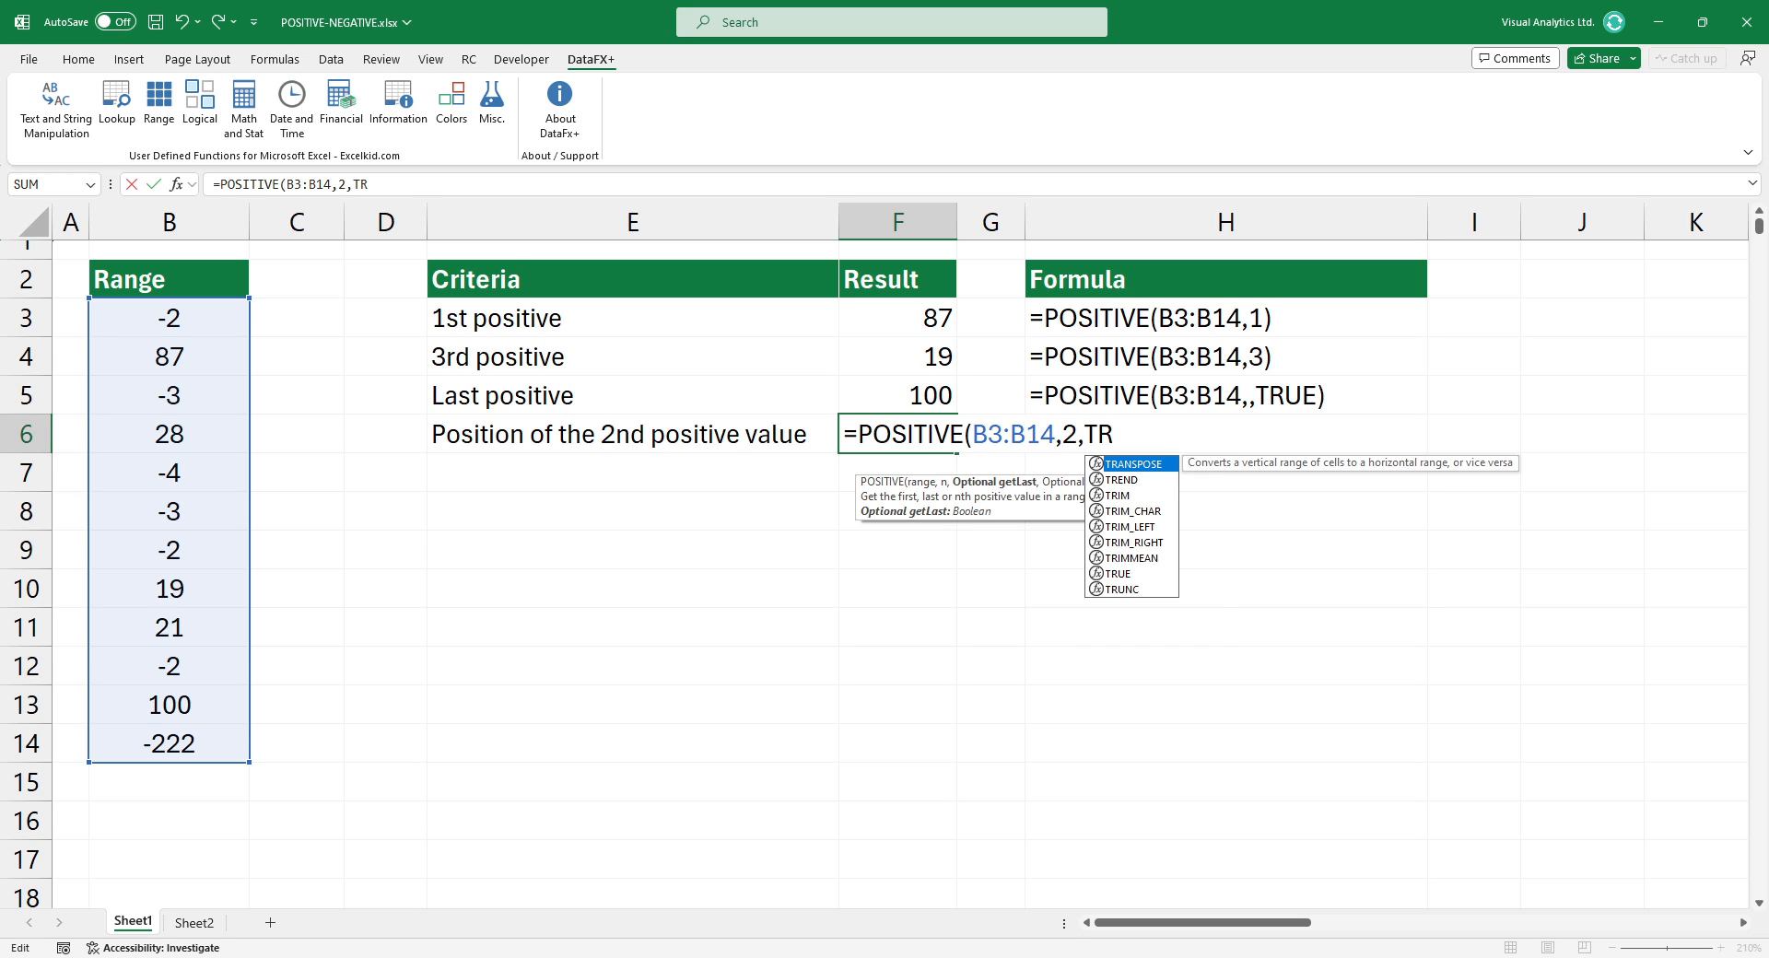
type("UE,")
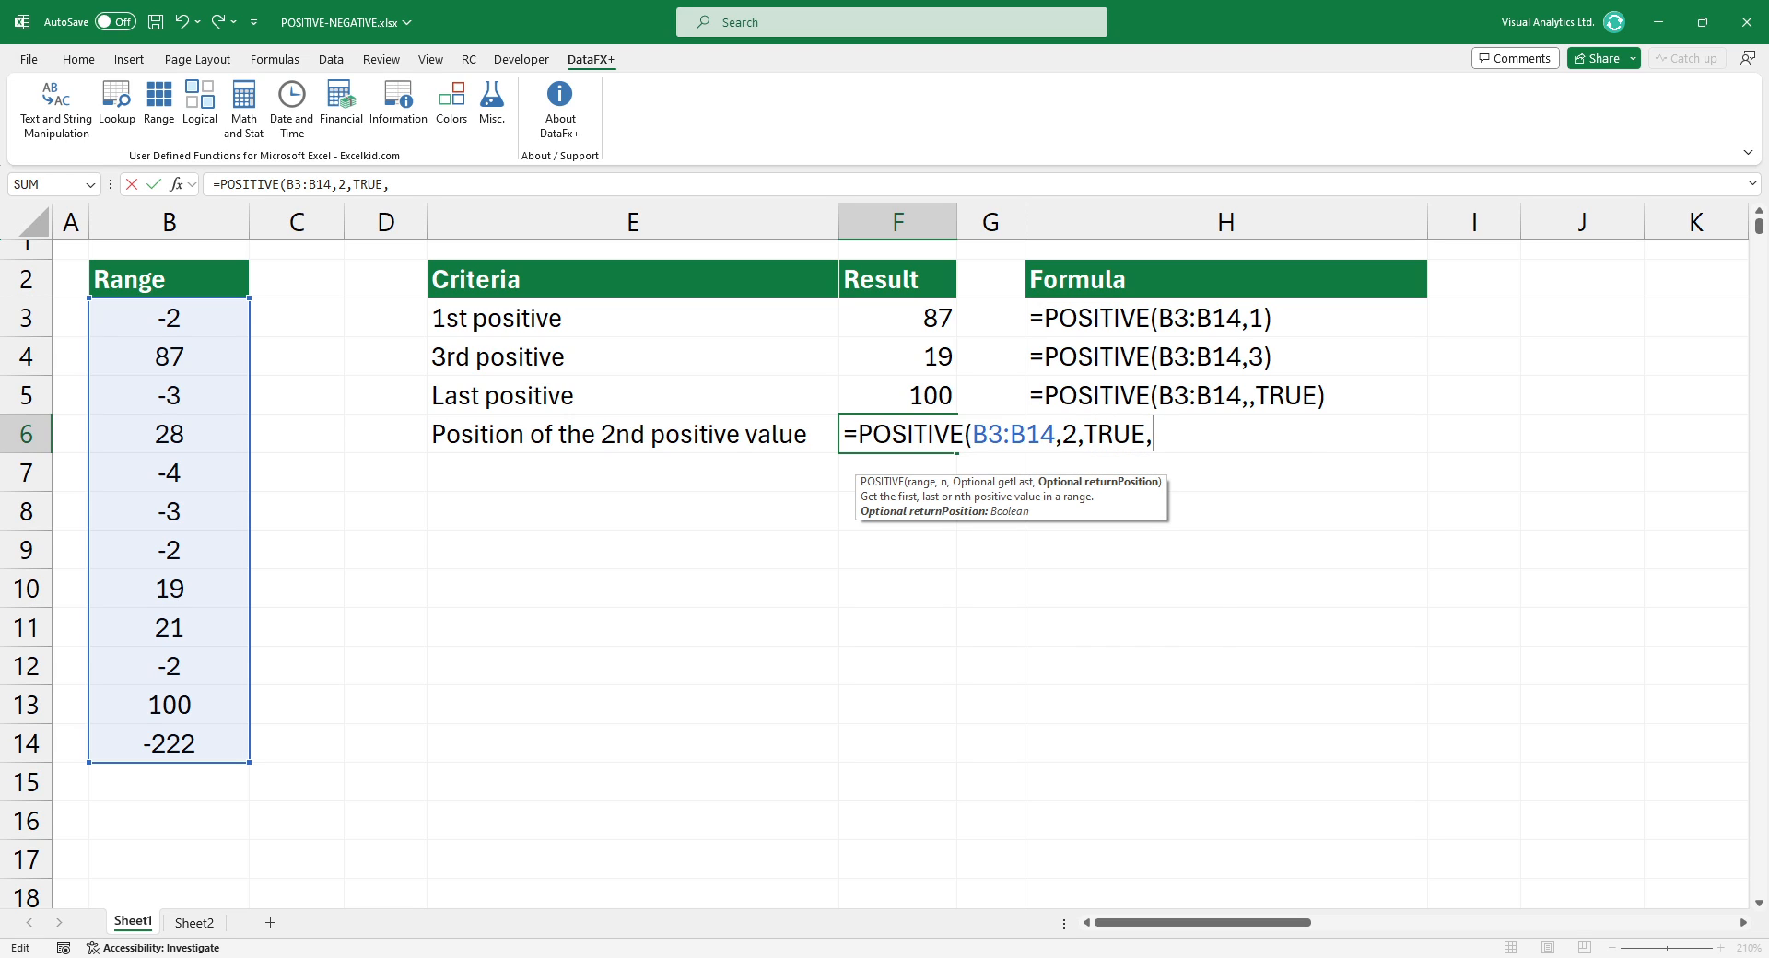
type("TRUE")
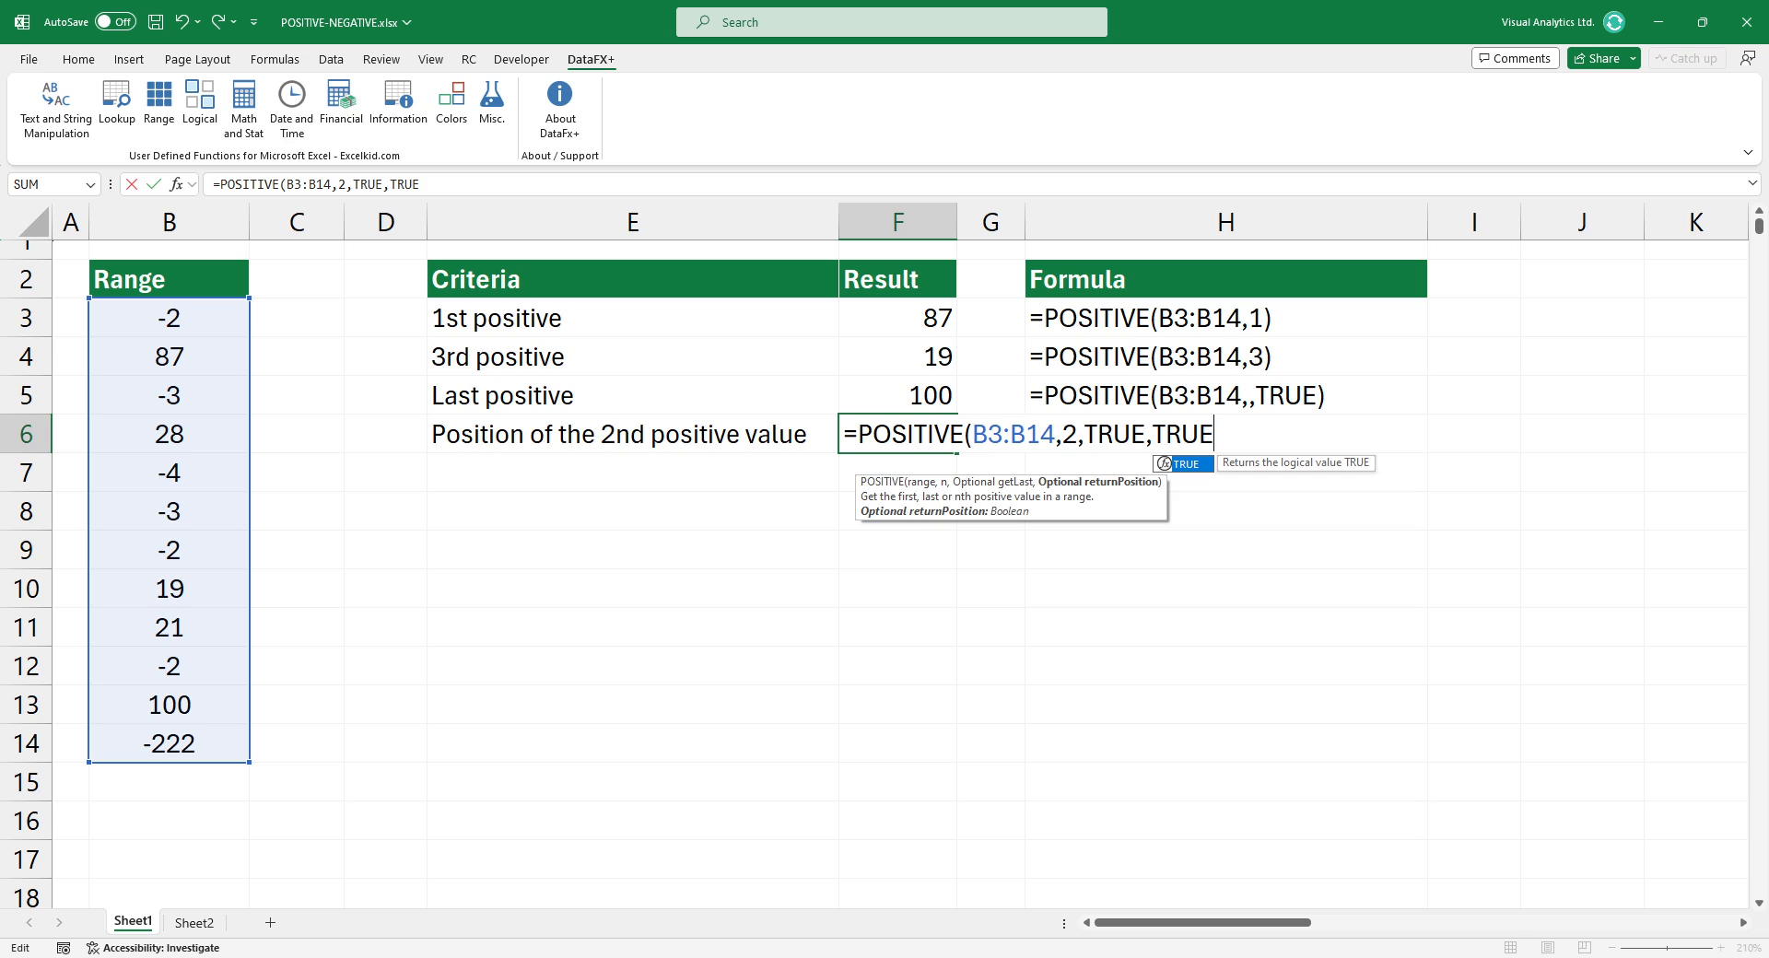
key("Enter")
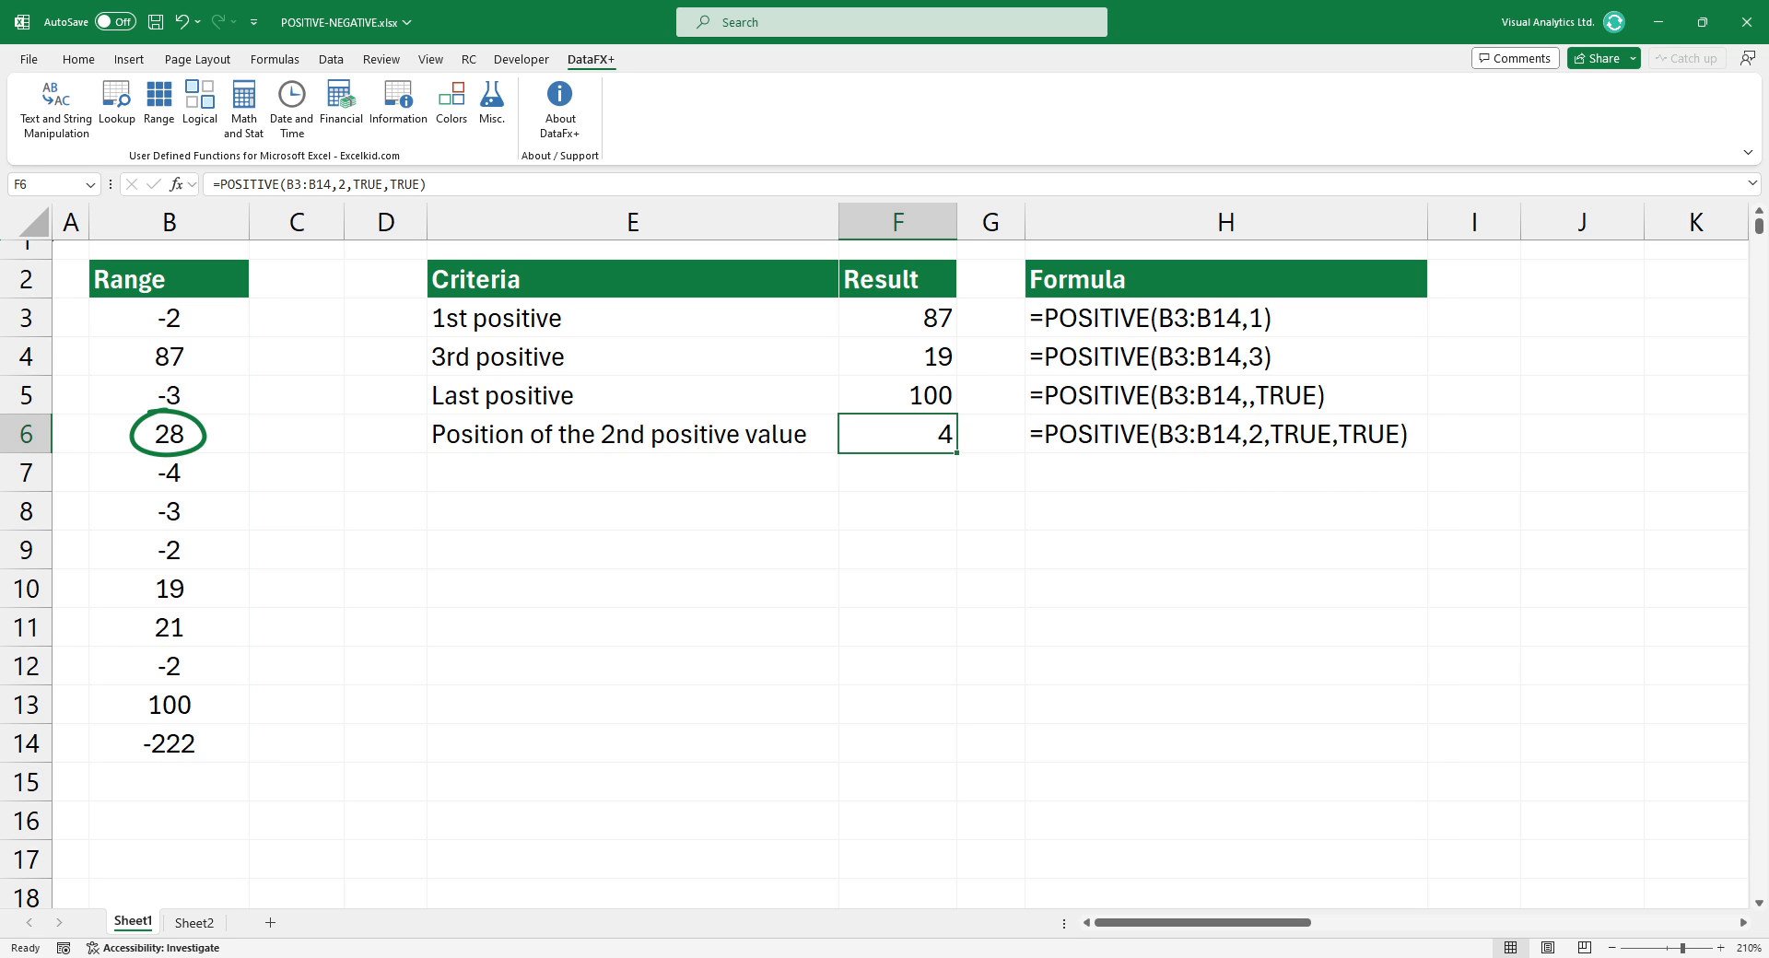
left_click(192, 922)
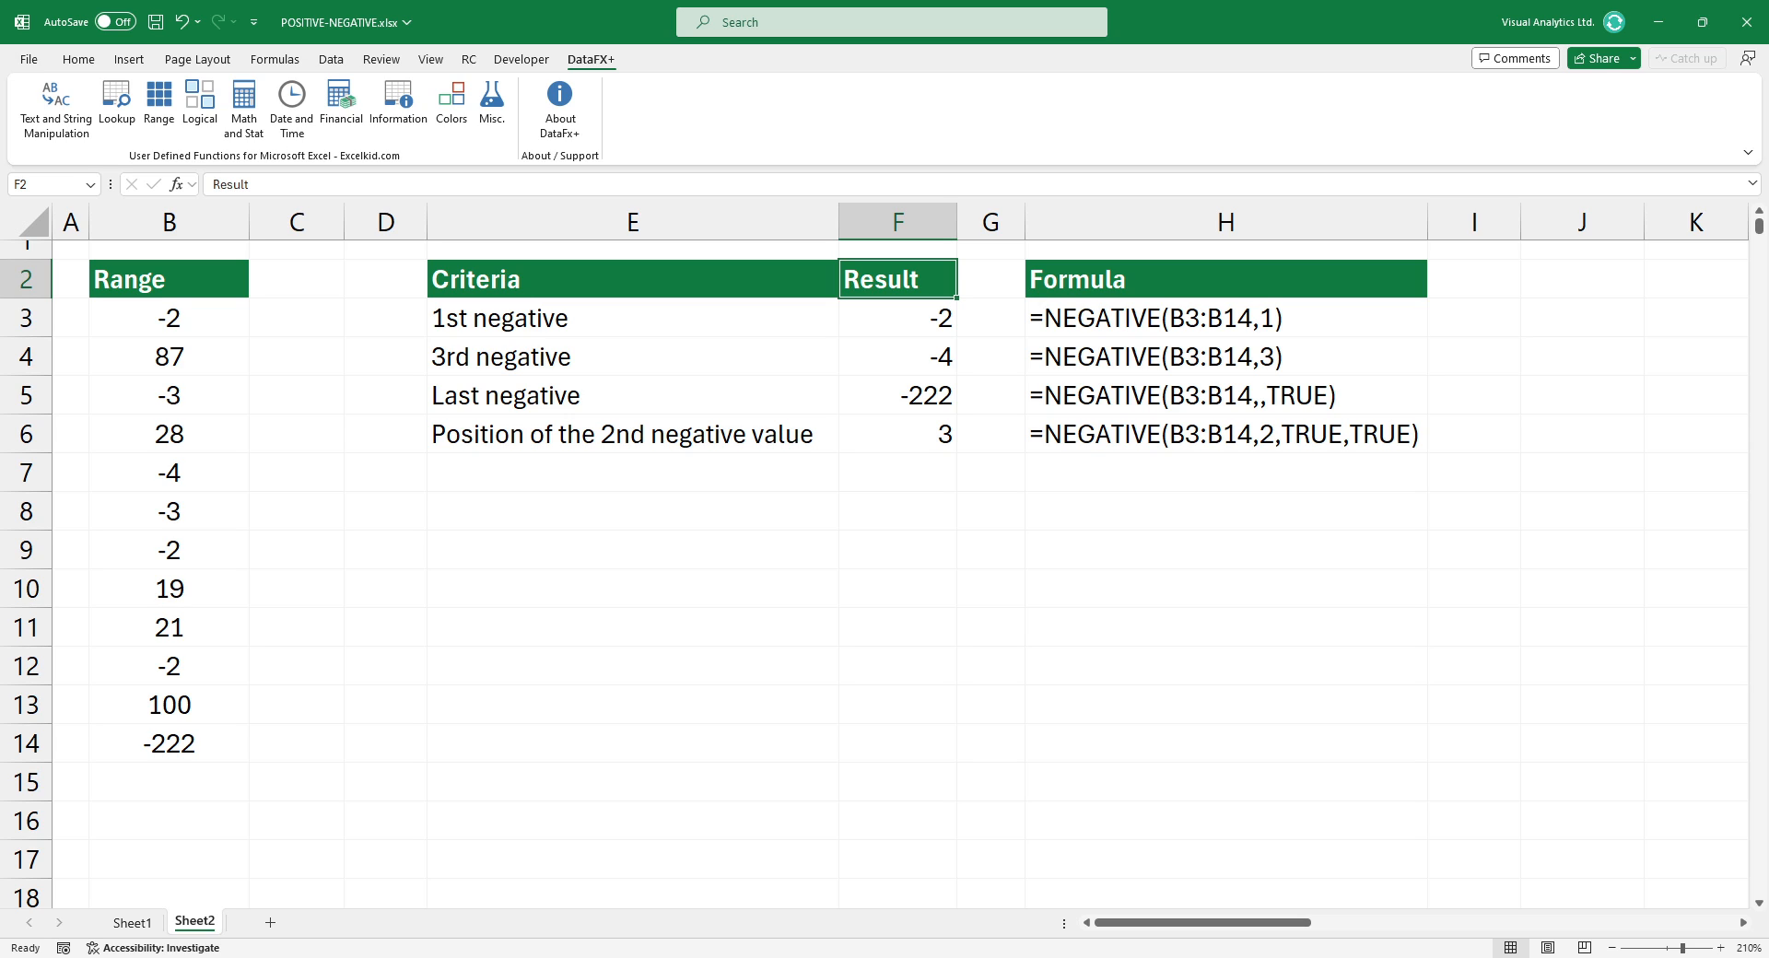
left_click(897, 317)
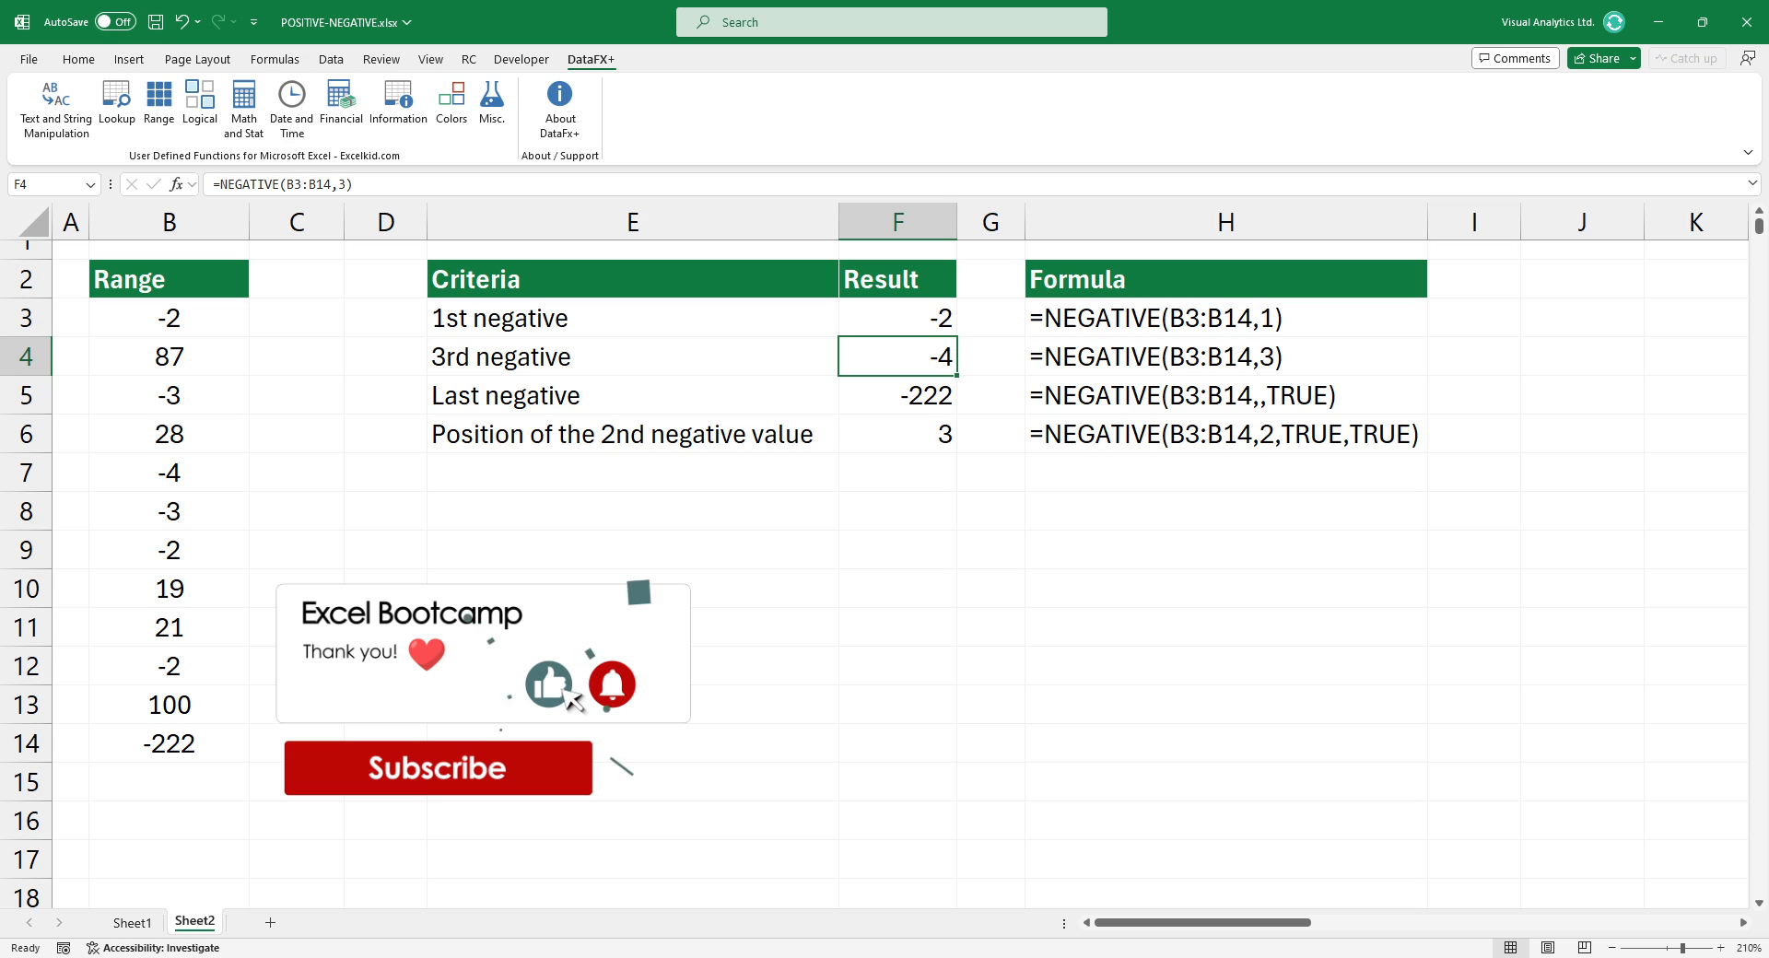
left_click(896, 395)
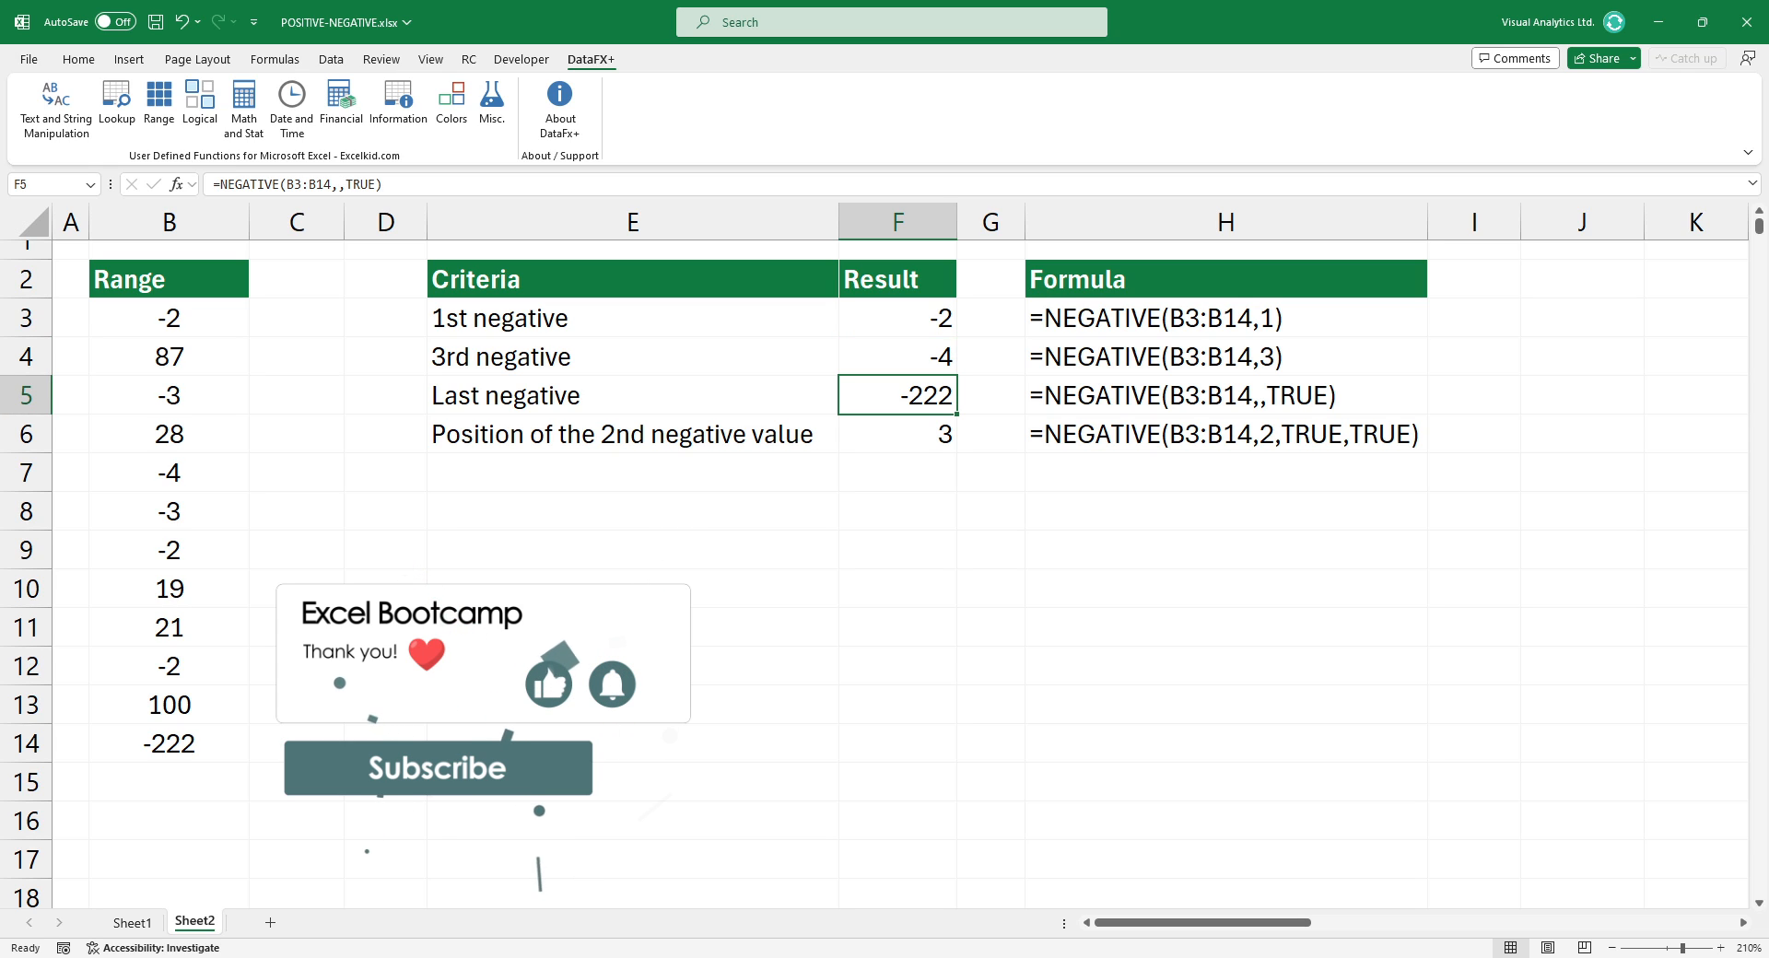
left_click(895, 433)
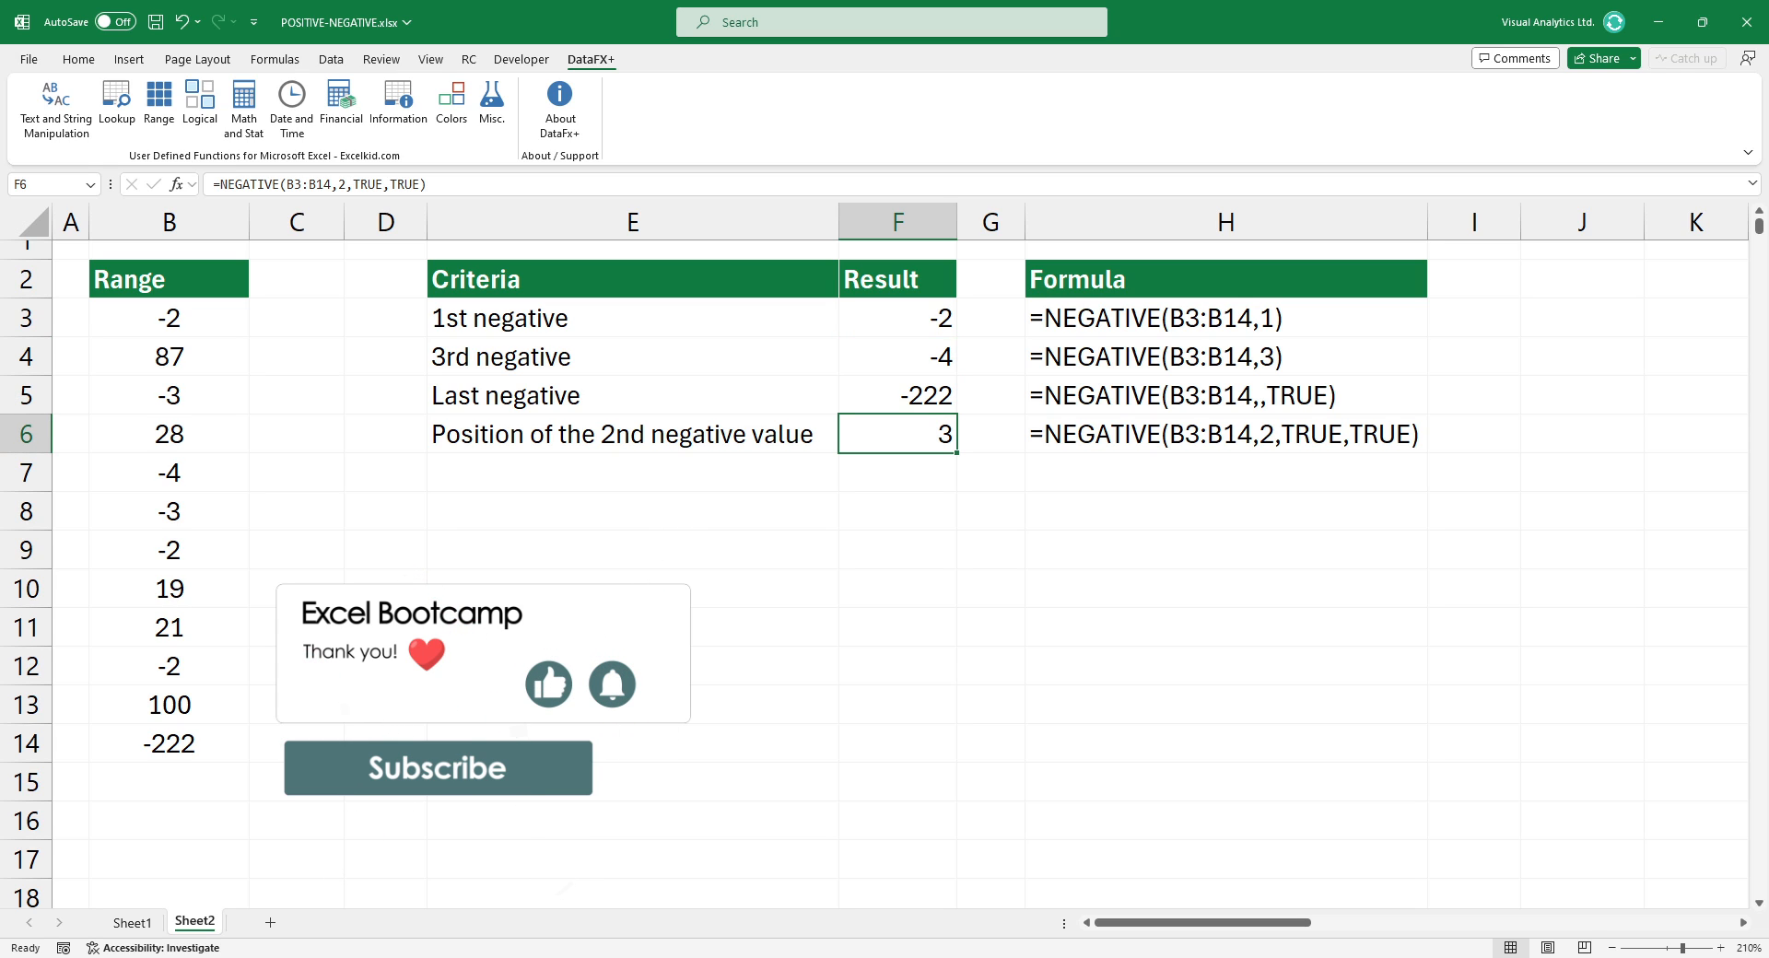